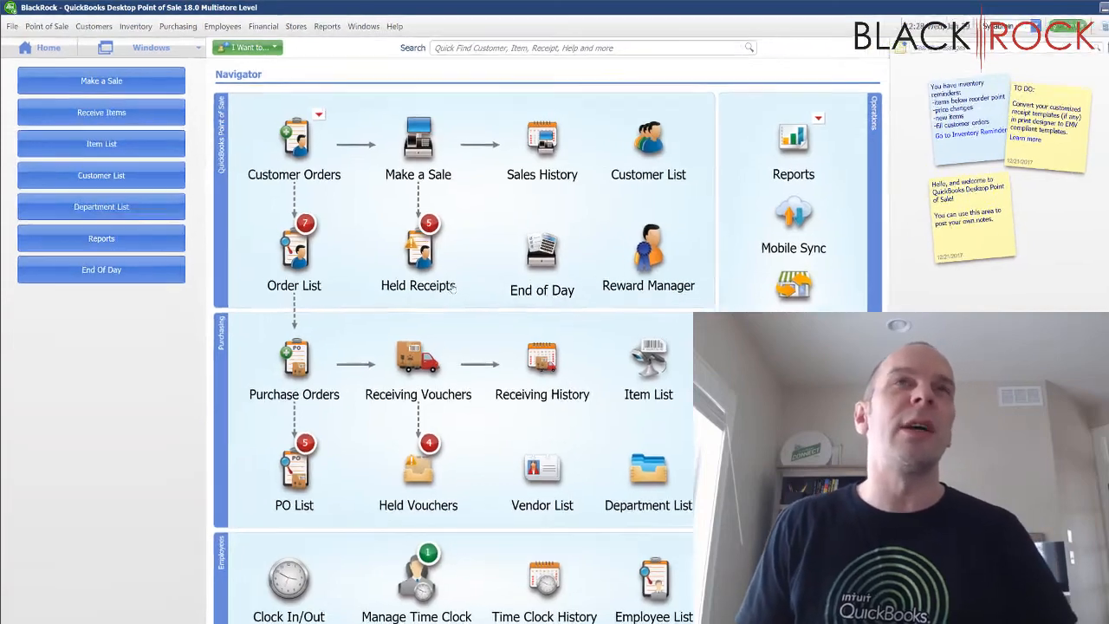
Go to Financial > Financial Center to see the QuickBooks Desktop exchange status.
left_click(391, 39)
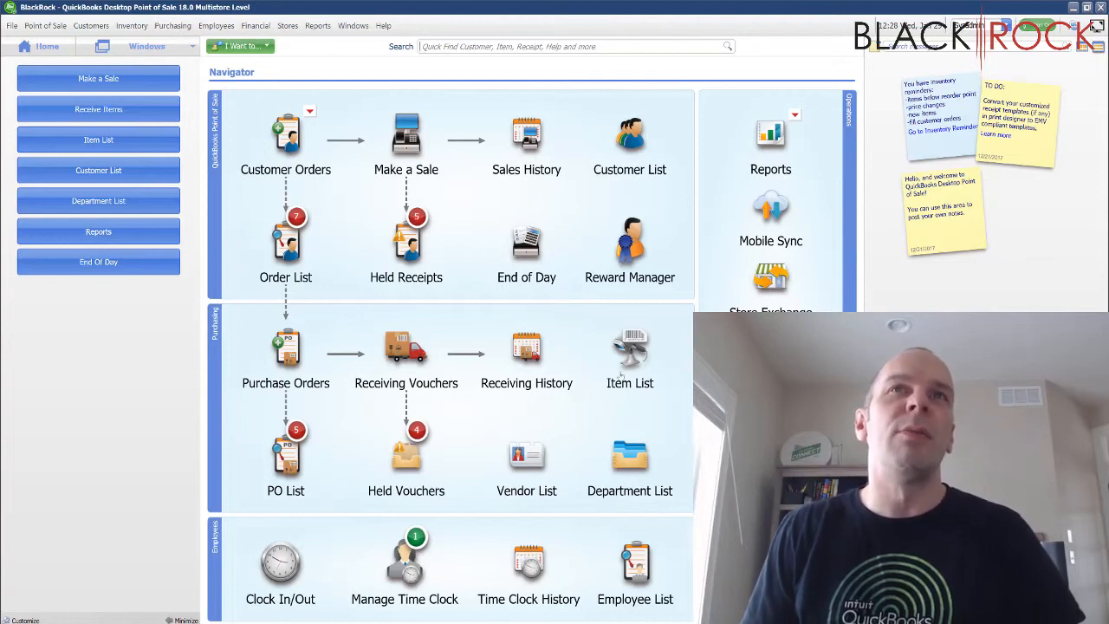
mouse_move(488, 310)
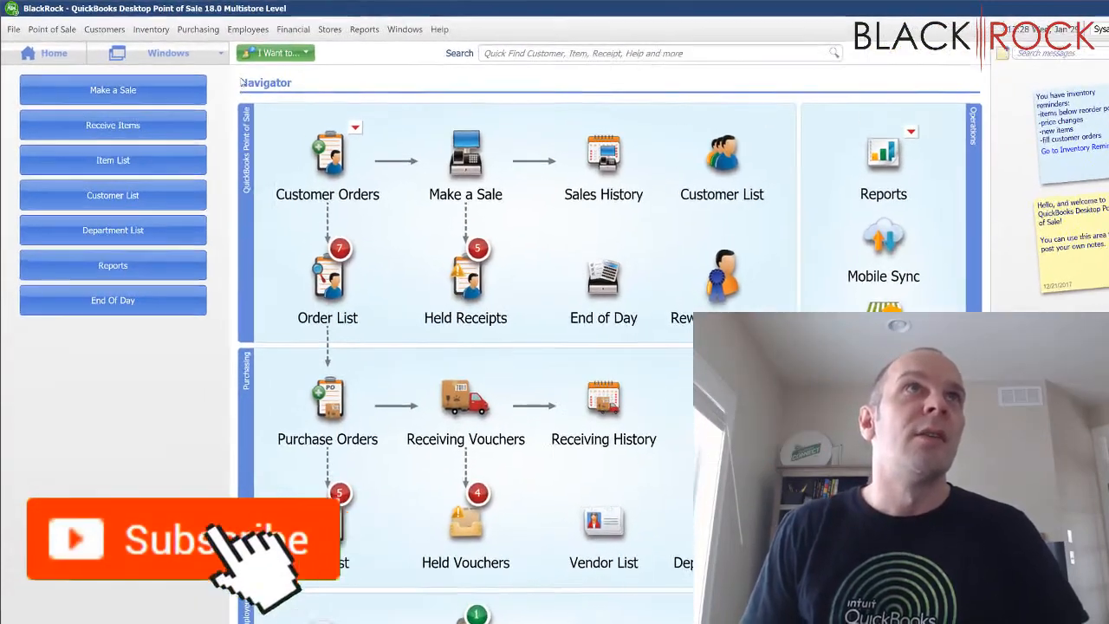
left_click(423, 42)
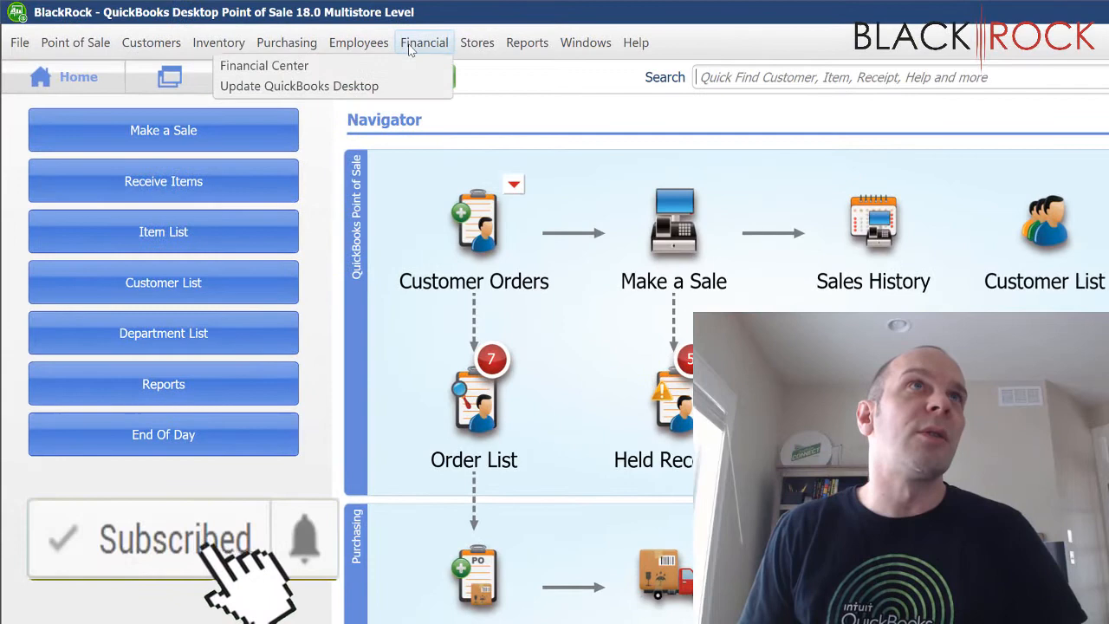
left_click(264, 65)
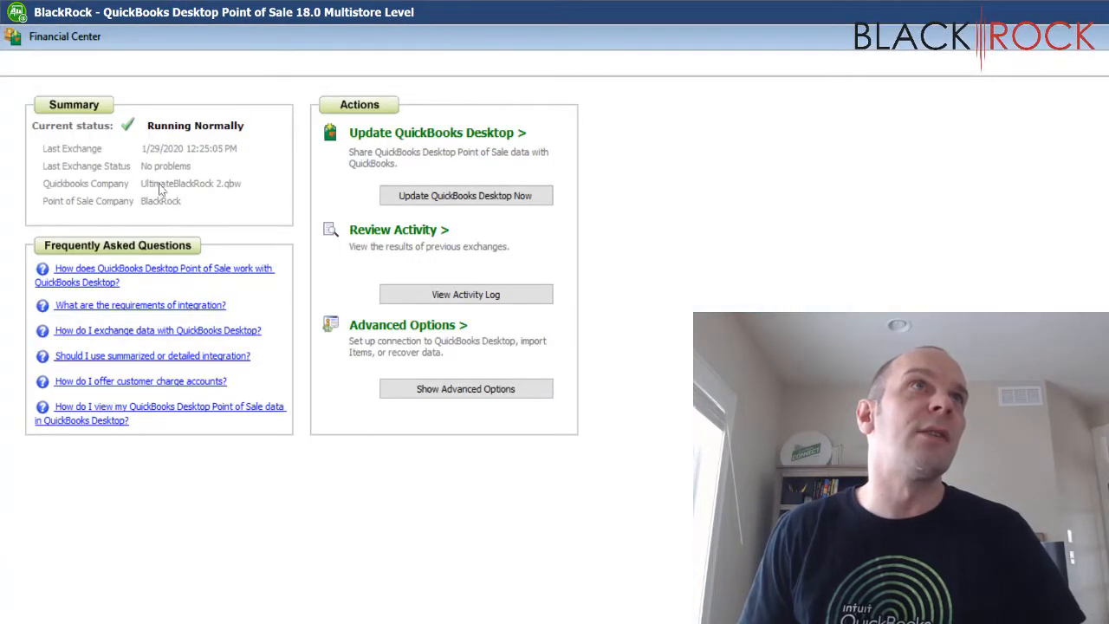
mouse_move(147, 197)
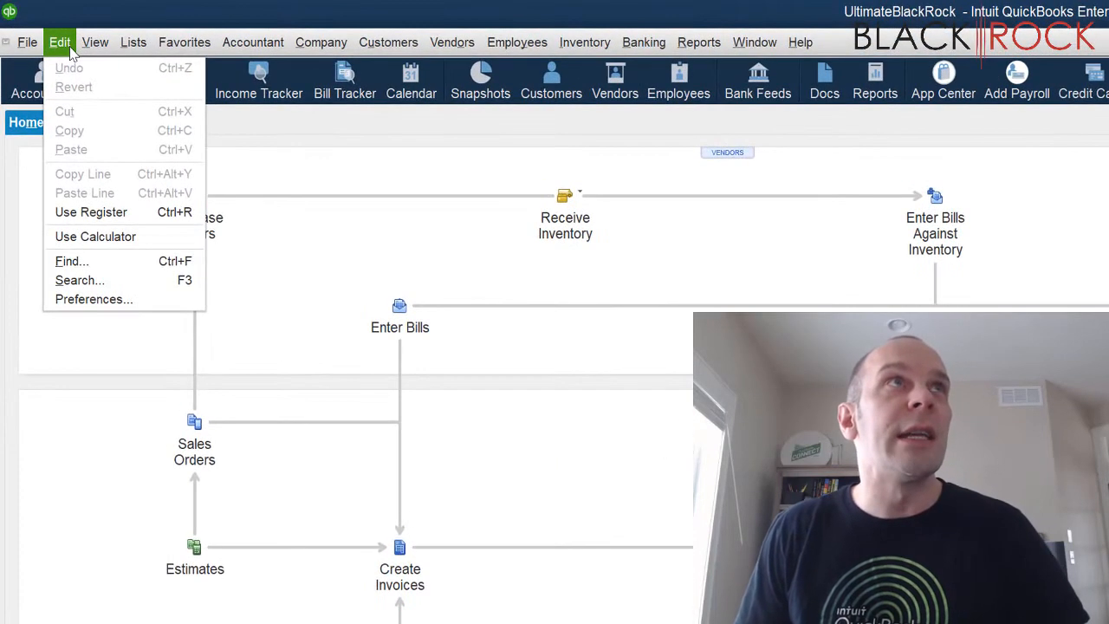
In Preferences > Integrated Applications > Company Preferences, select QuickBooks Point of Sale.
left_click(94, 299)
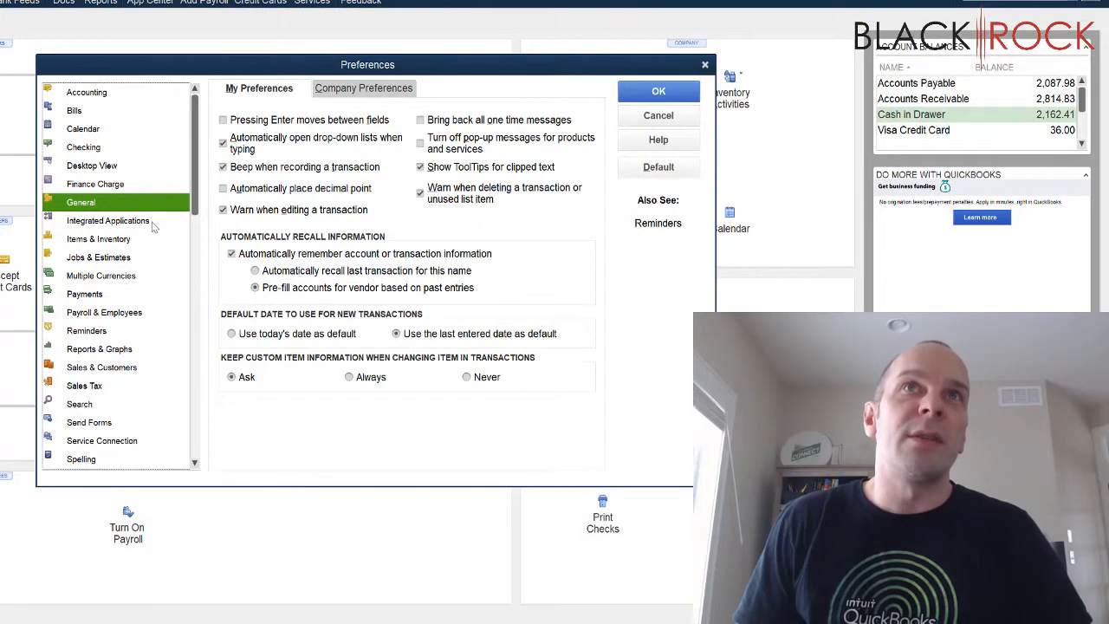
left_click(107, 220)
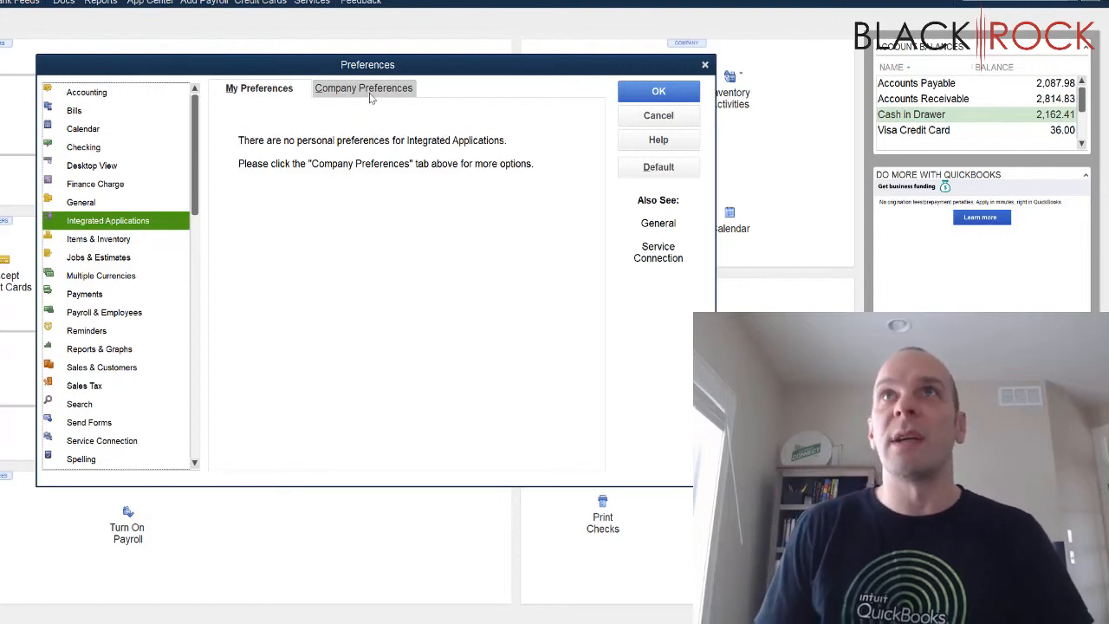
left_click(363, 88)
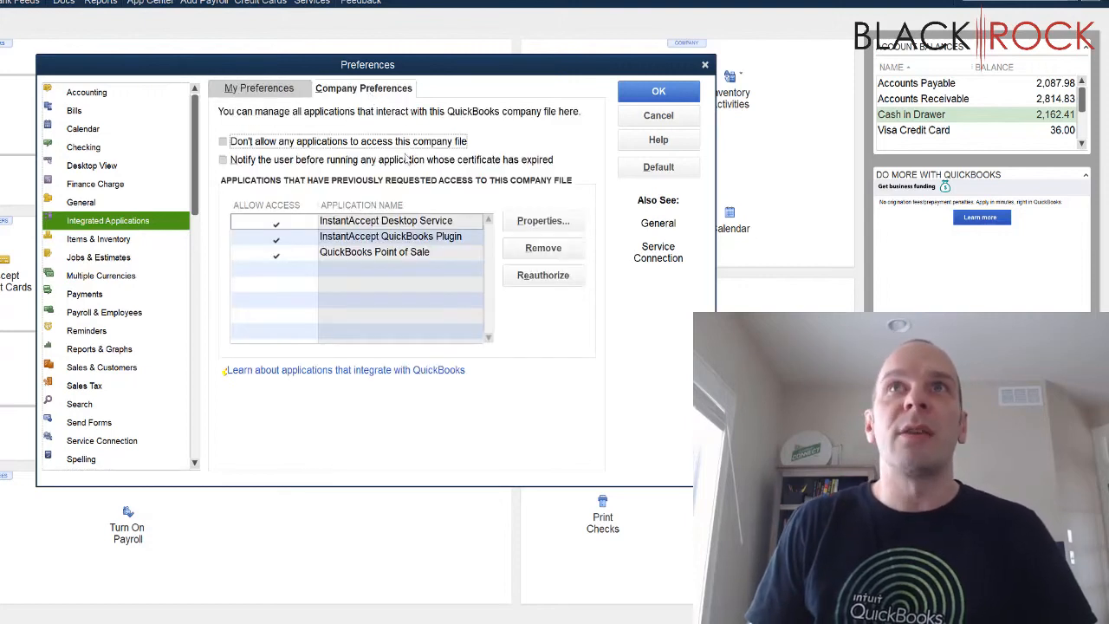
left_click(248, 220)
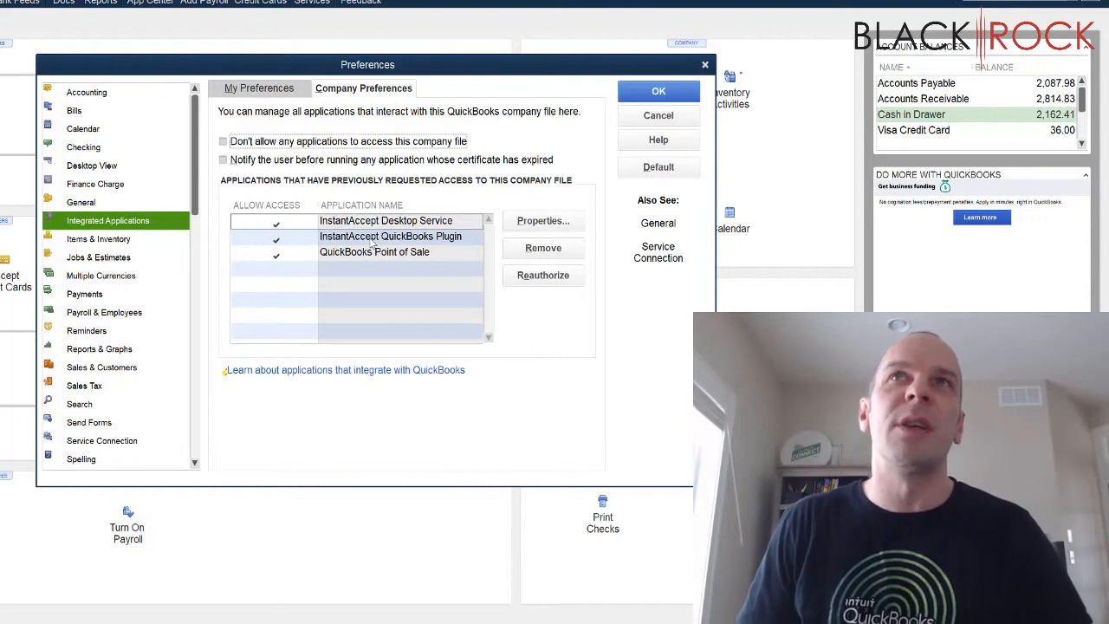
mouse_move(381, 271)
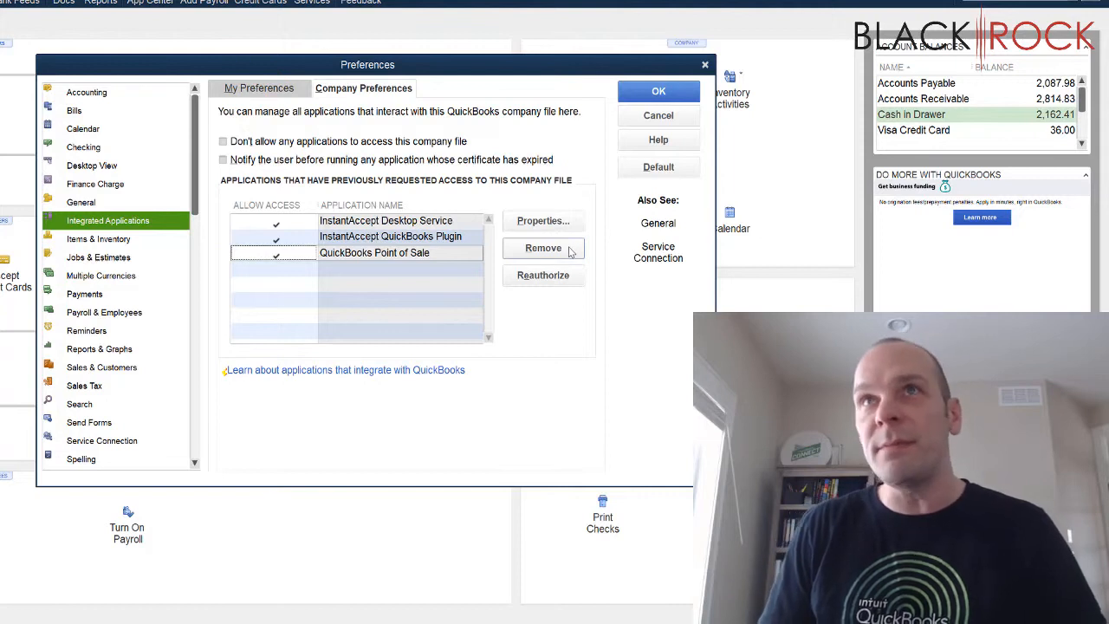
Remove QuickBooks Point of Sale from authorized applications, confirm with Yes, and OK the preferences.
left_click(543, 248)
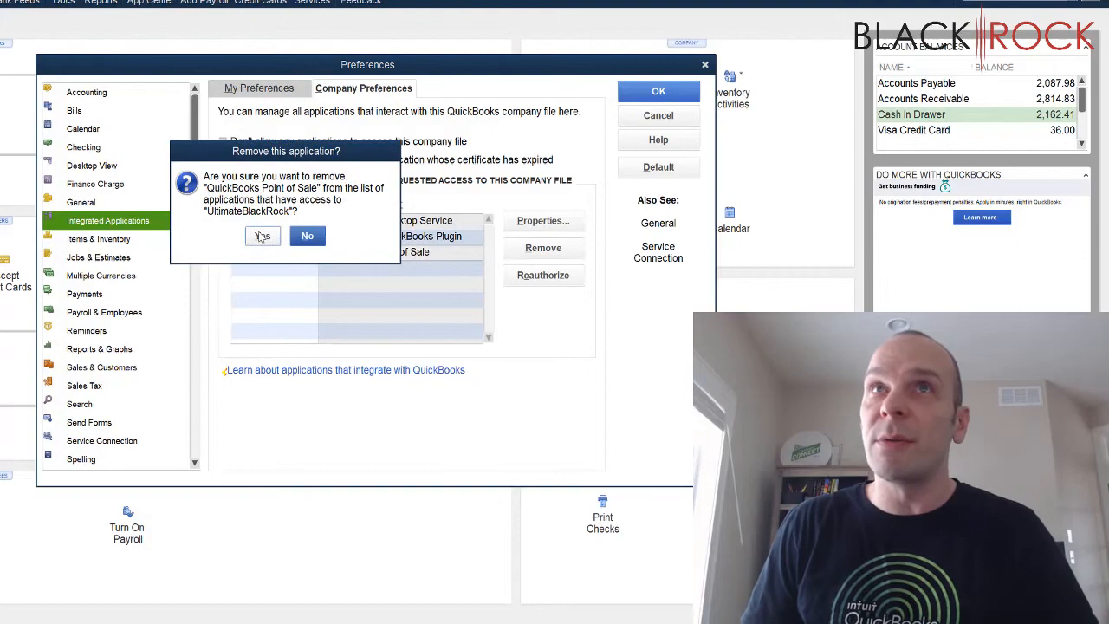
left_click(262, 236)
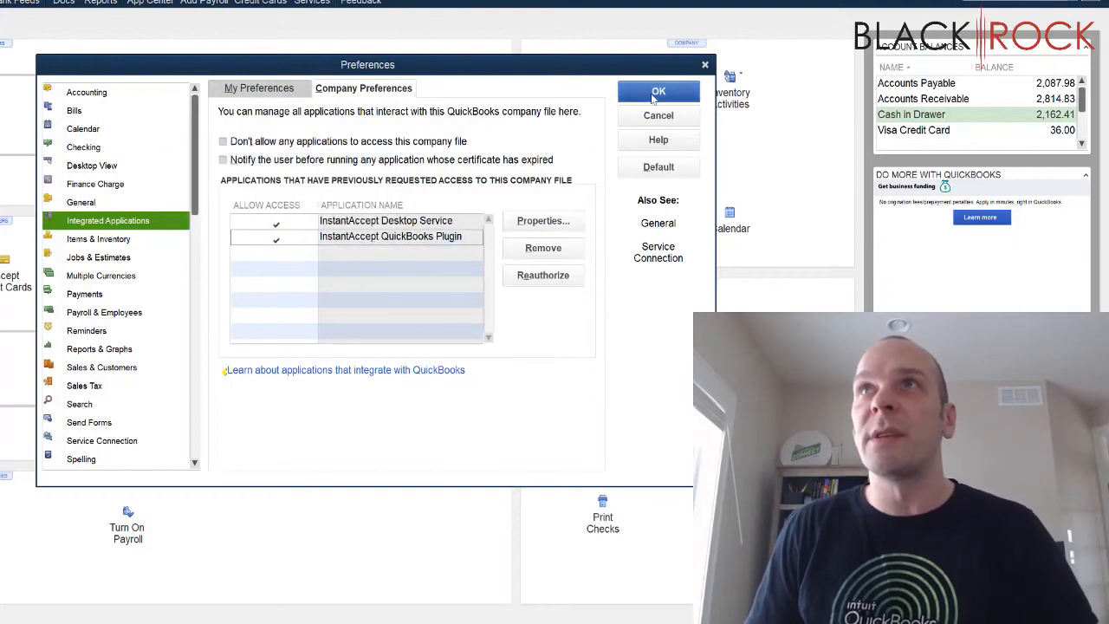
left_click(659, 92)
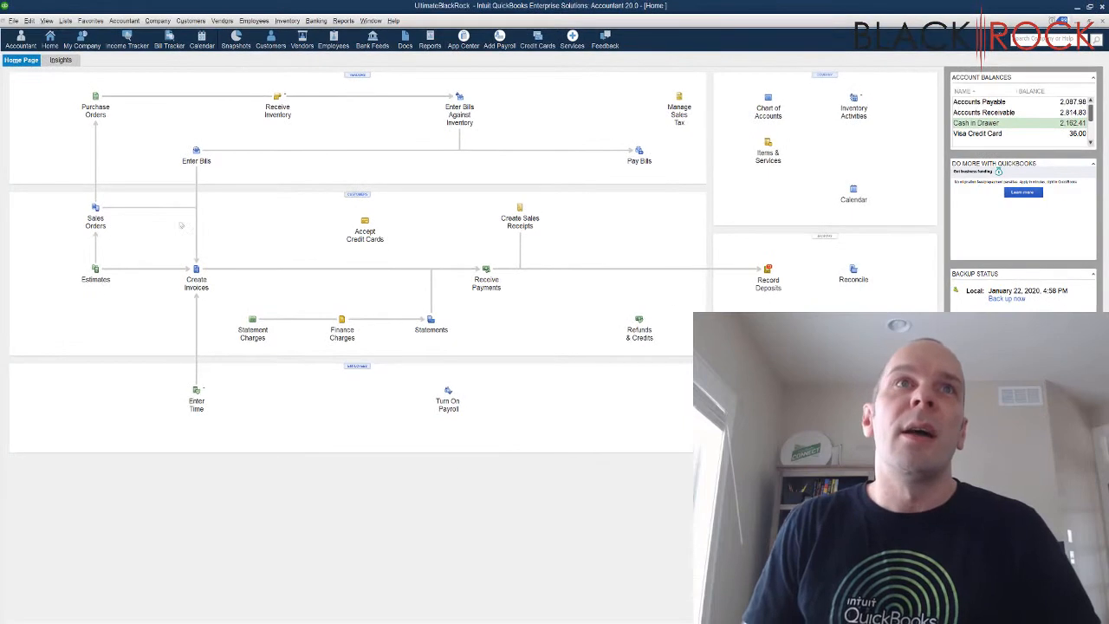
mouse_move(395, 267)
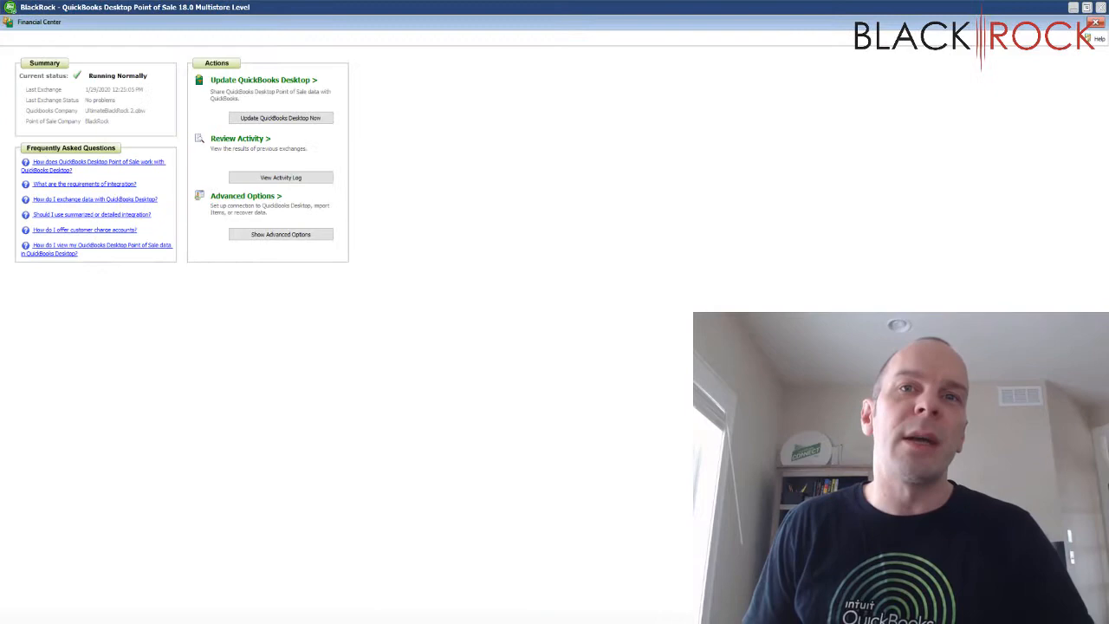
mouse_move(639, 476)
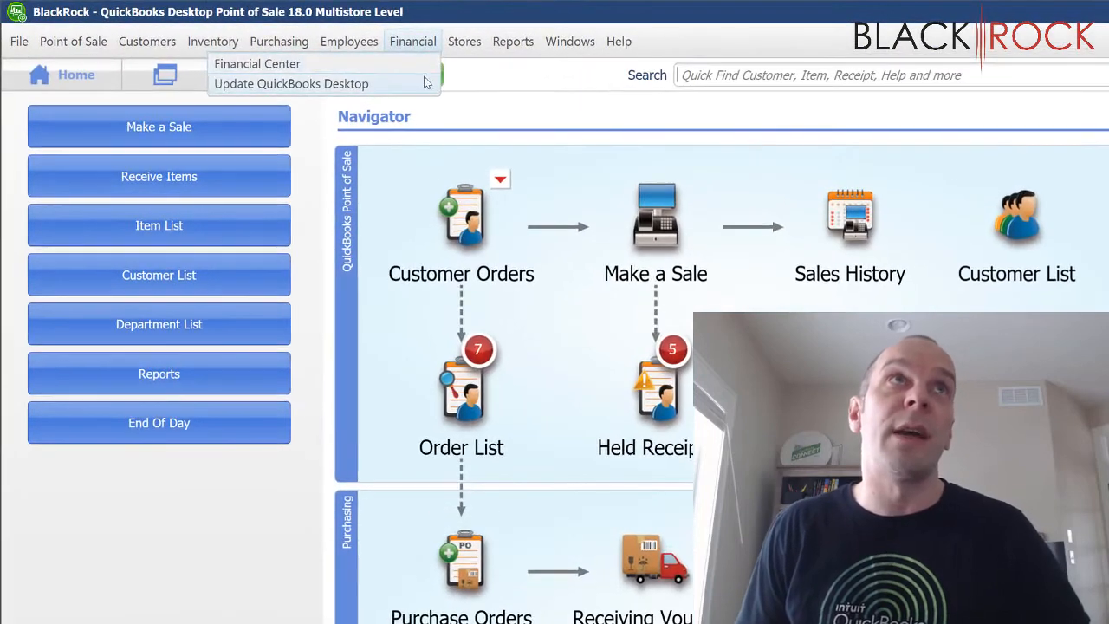
From Financial Center's Advanced Options, start 'Set Up QuickBooks Desktop Connection Now'.
left_click(257, 63)
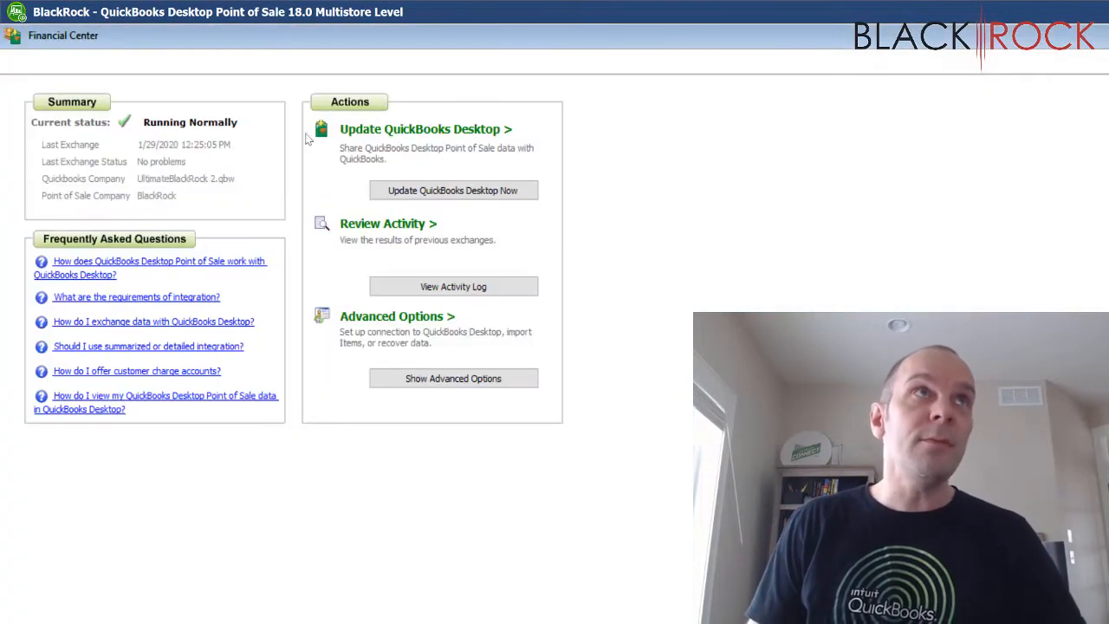
mouse_move(179, 153)
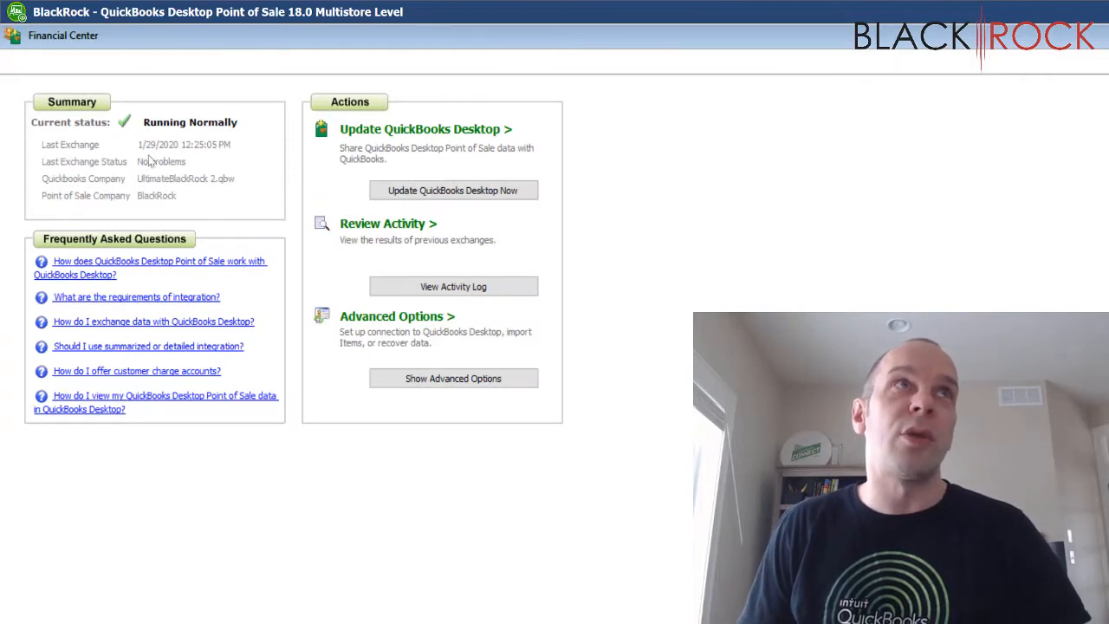
mouse_move(276, 218)
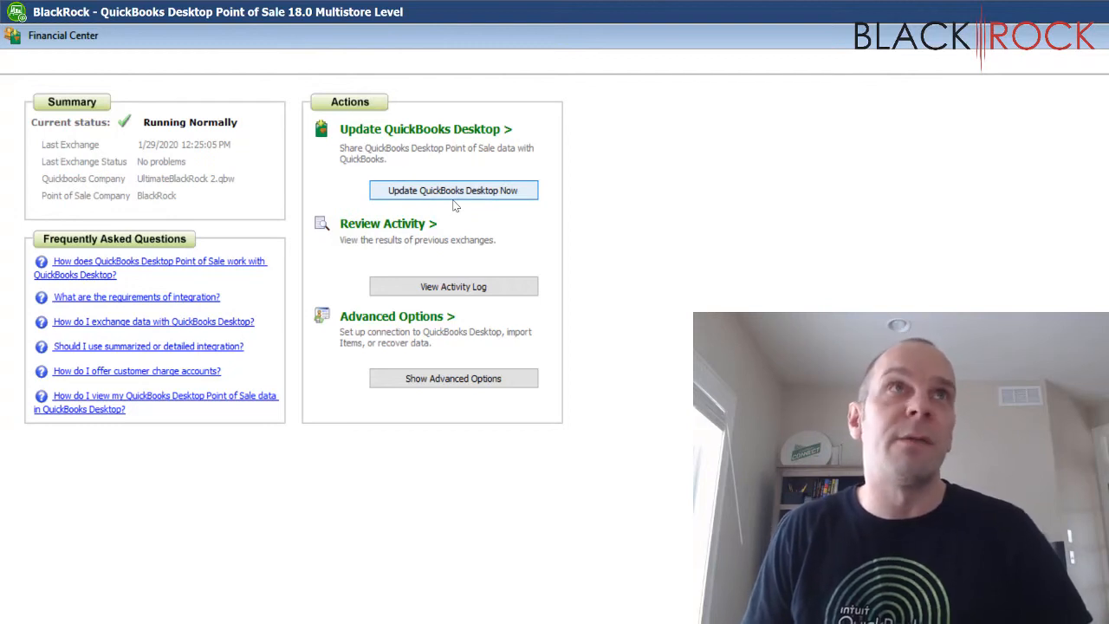
left_click(452, 378)
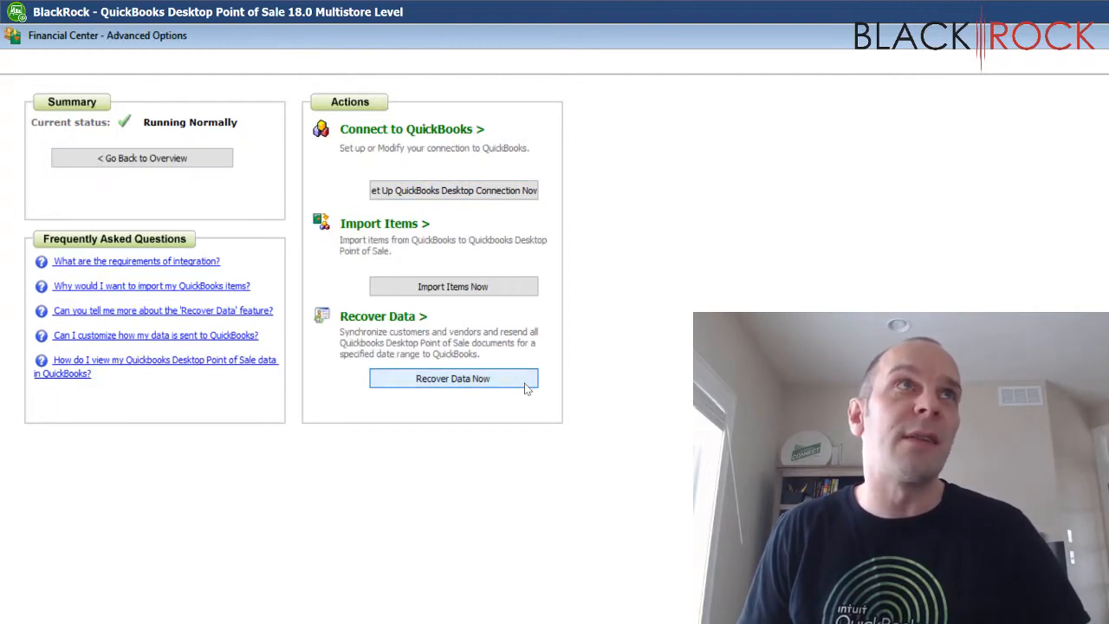
mouse_move(424, 168)
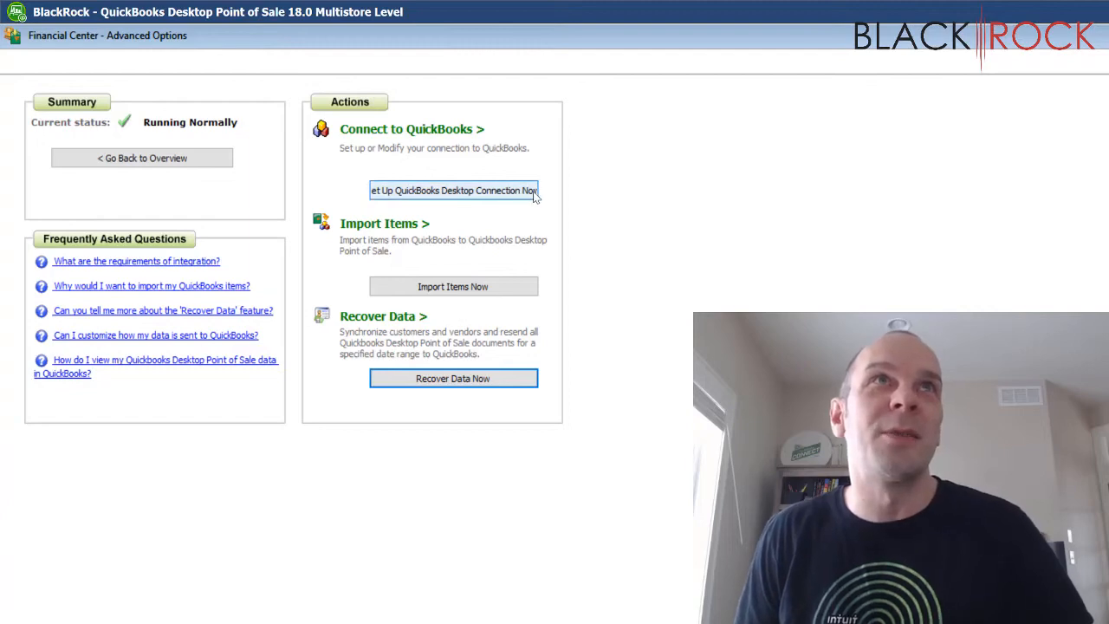
mouse_move(518, 198)
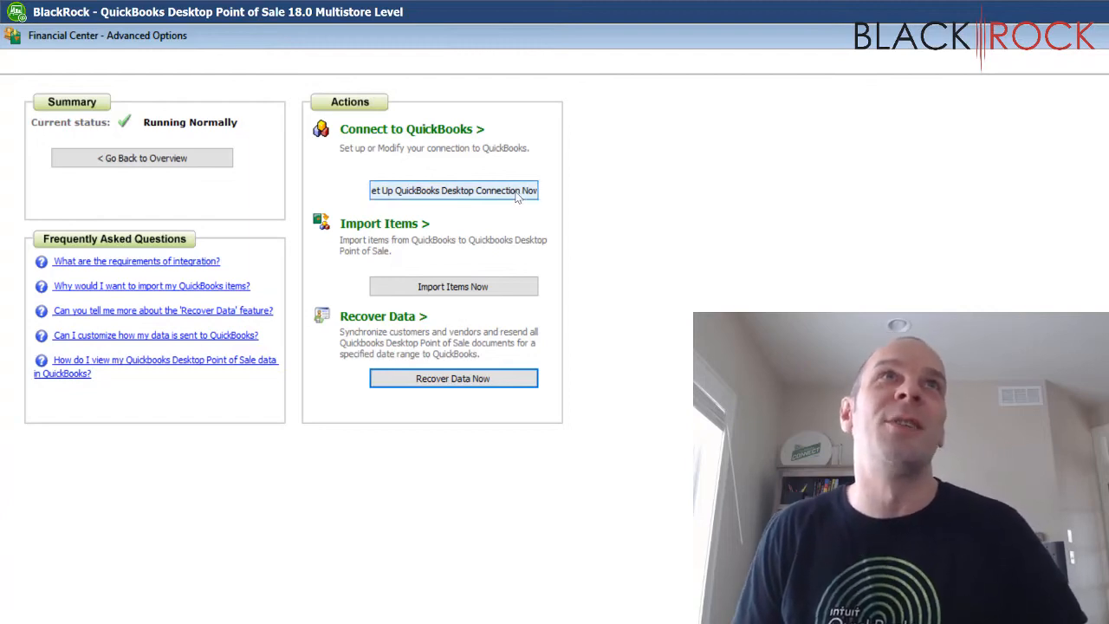
left_click(452, 190)
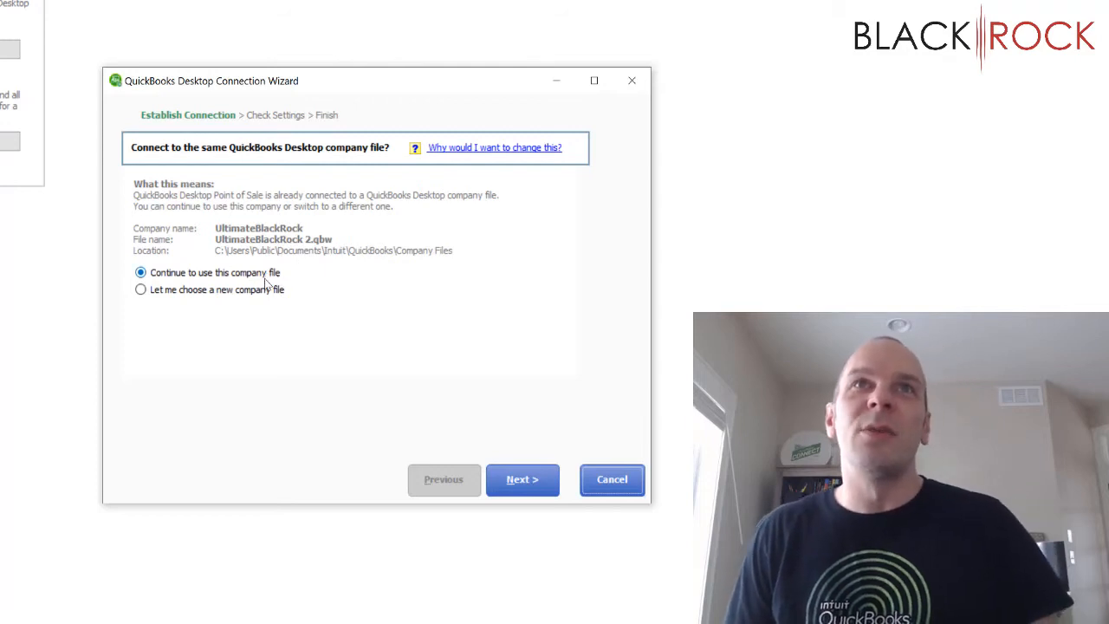
mouse_move(364, 288)
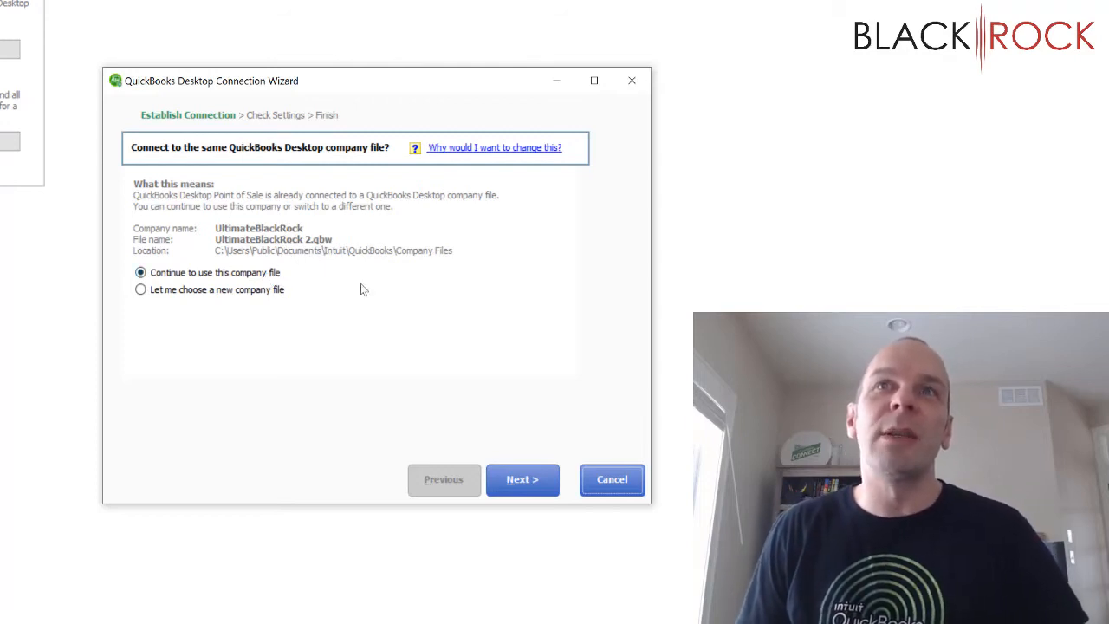
Keep 'Continue to use this company file' for UltimateBlackRock and go Next.
left_click(522, 479)
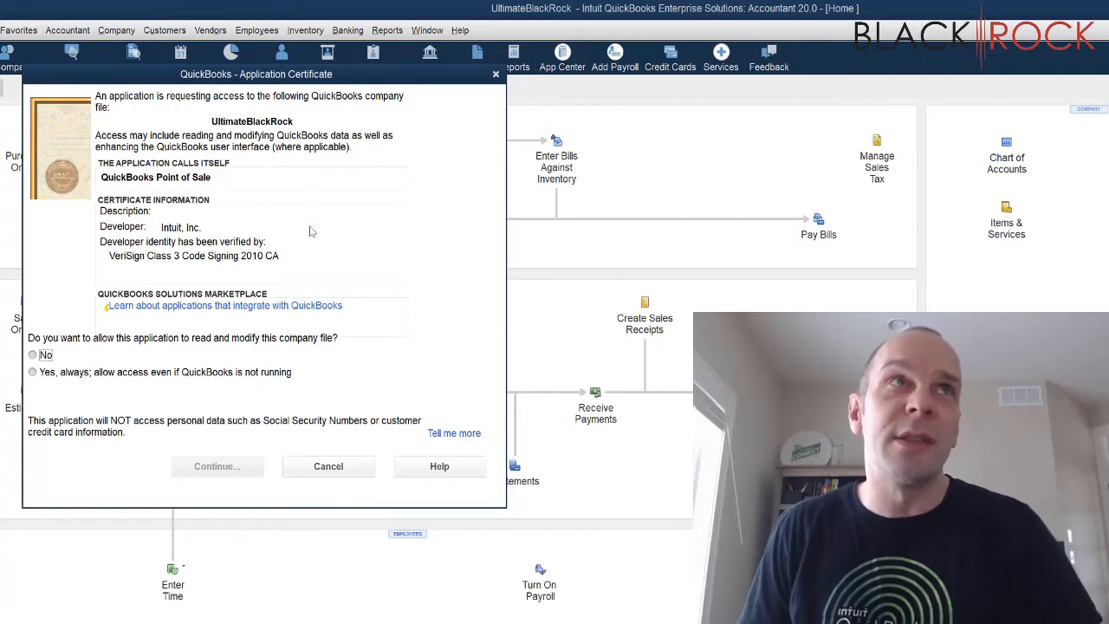
mouse_move(151, 355)
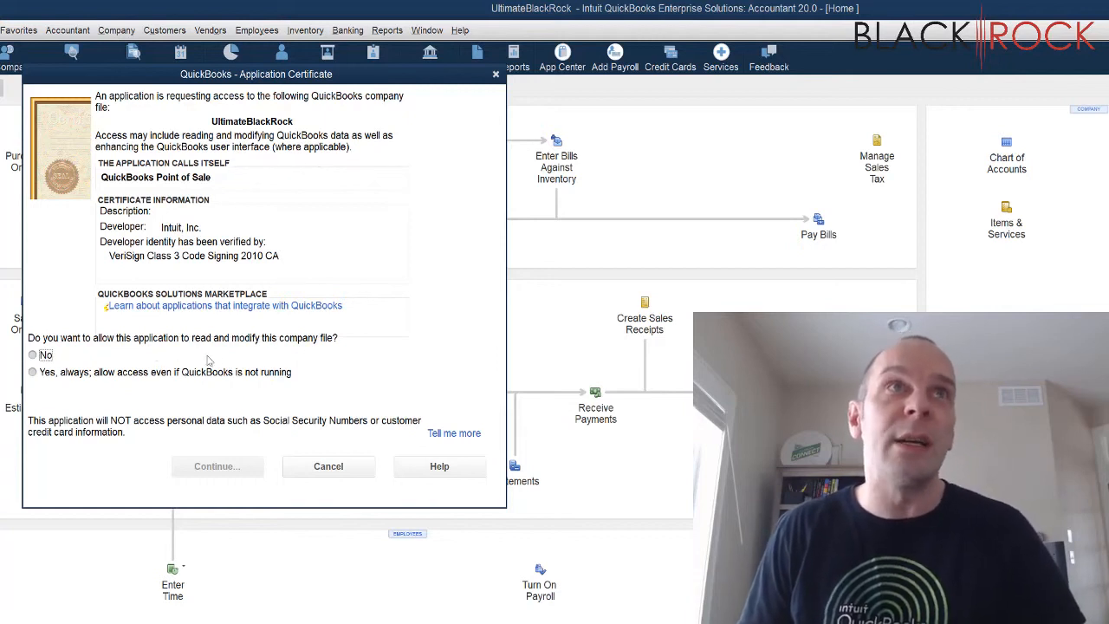
mouse_move(47, 383)
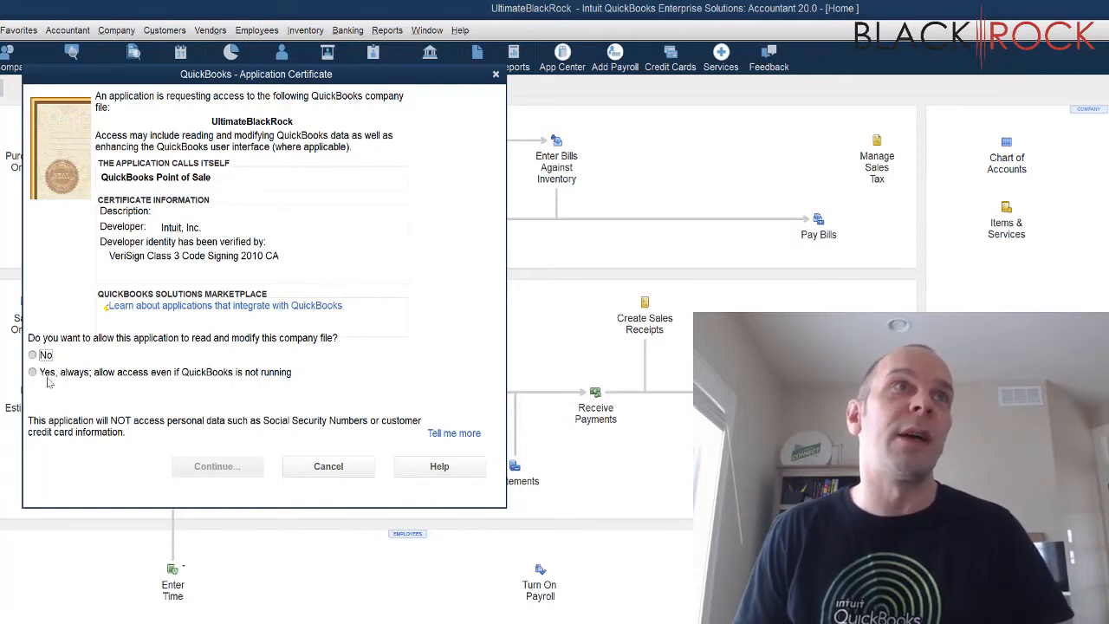
Grant 'Yes, always' access even when QuickBooks isn't running, confirm, Continue, and Done.
left_click(33, 371)
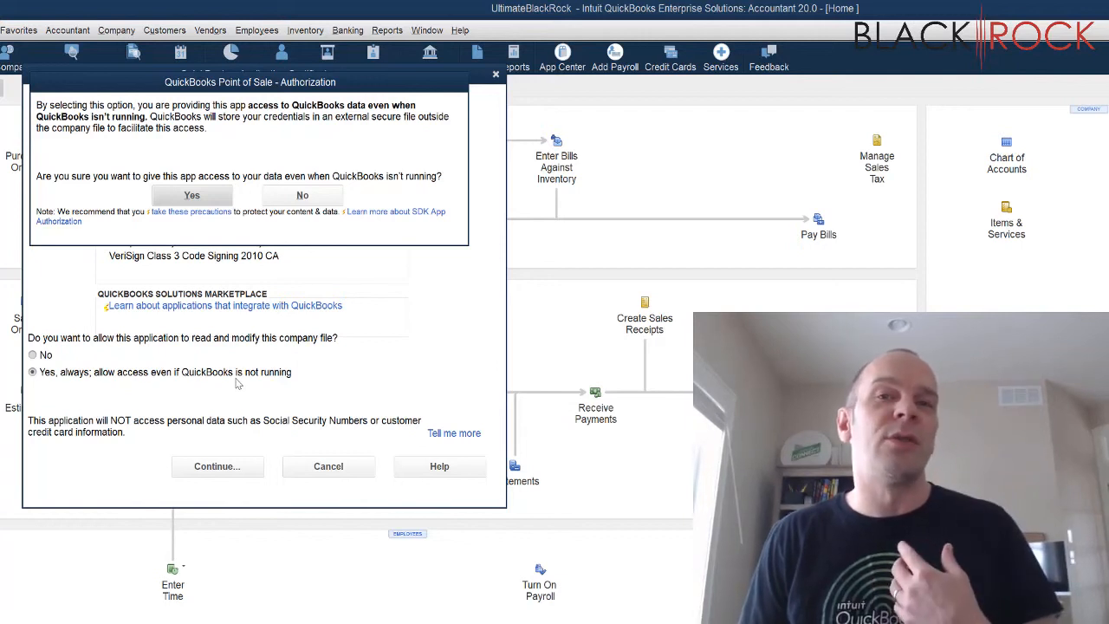
mouse_move(245, 361)
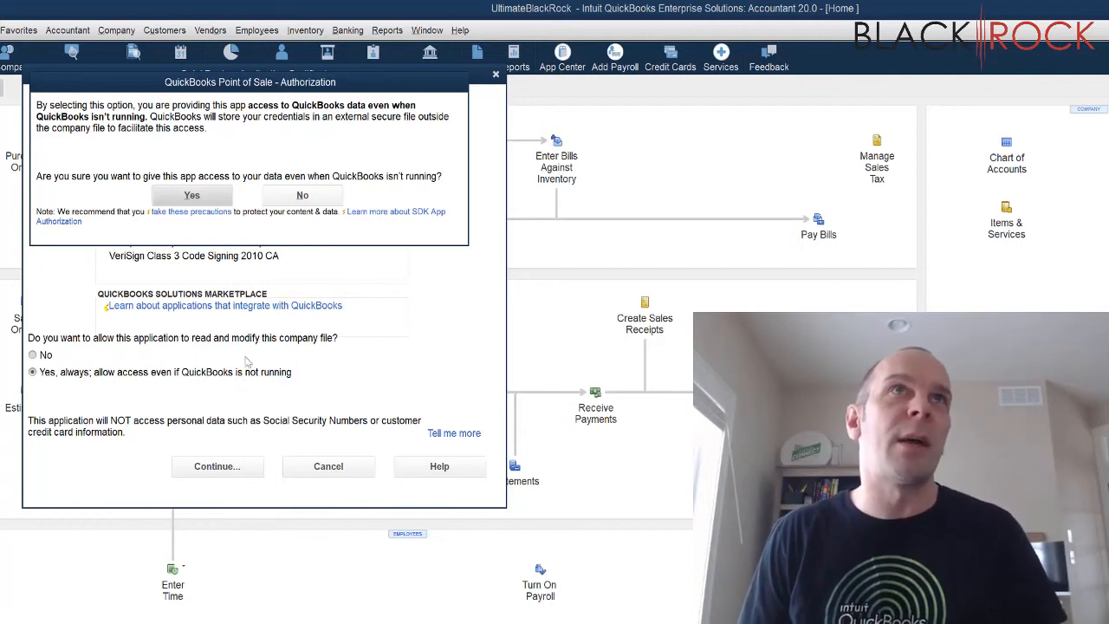
mouse_move(232, 292)
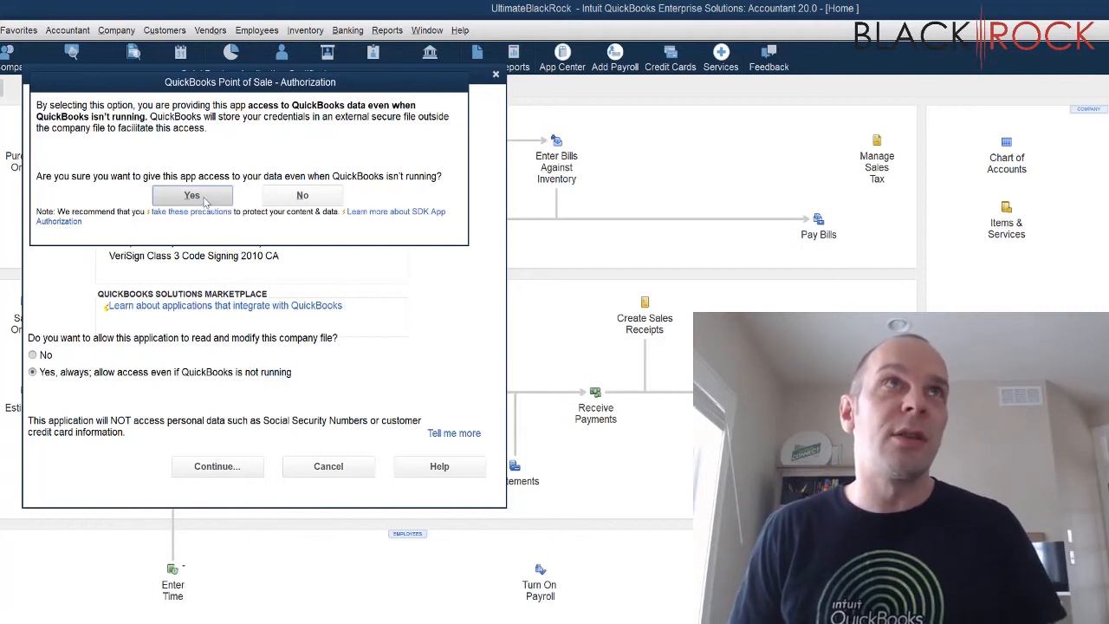
left_click(192, 195)
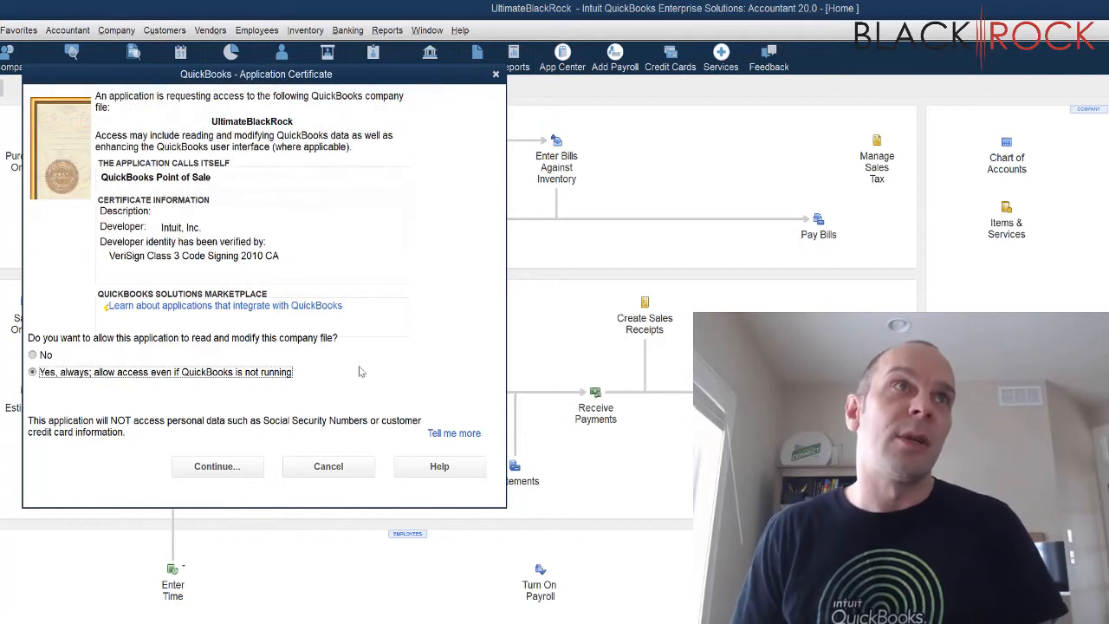
left_click(216, 466)
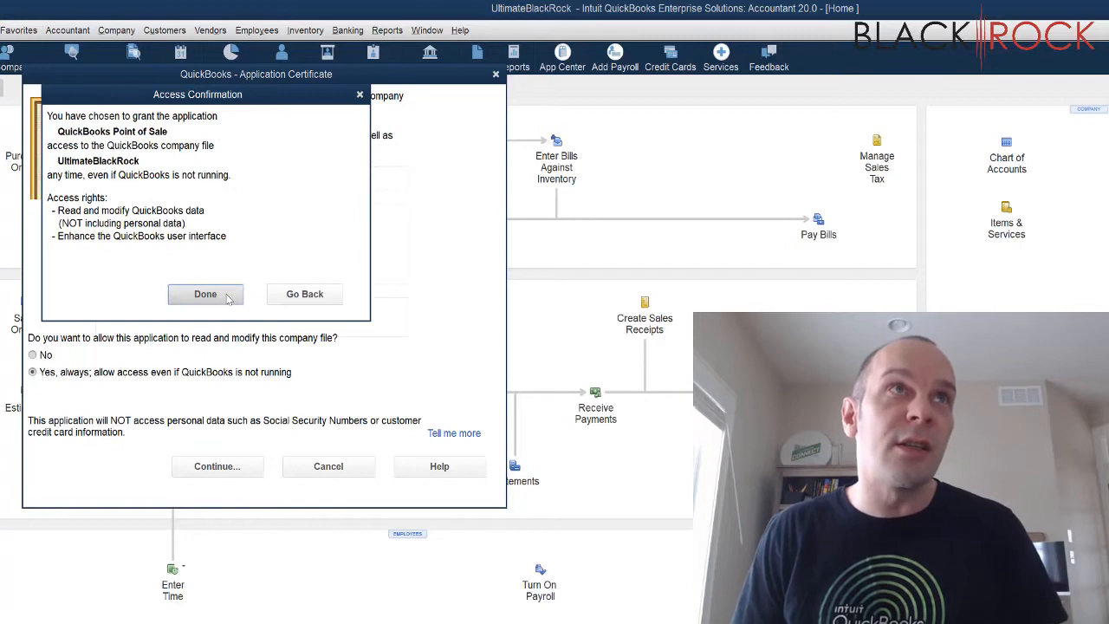
left_click(206, 293)
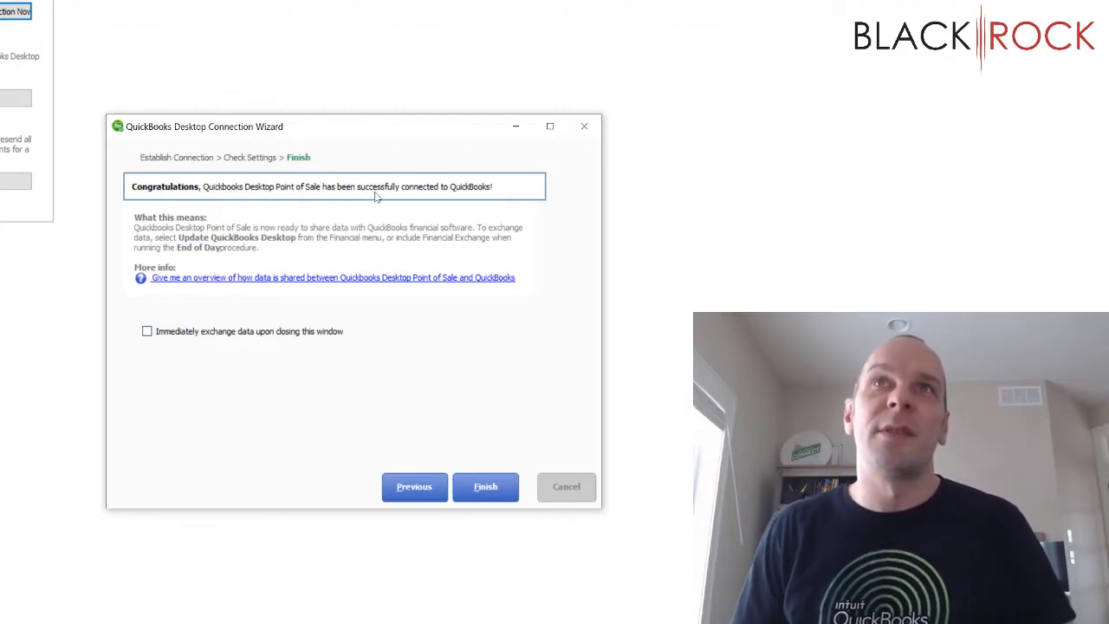
mouse_move(455, 197)
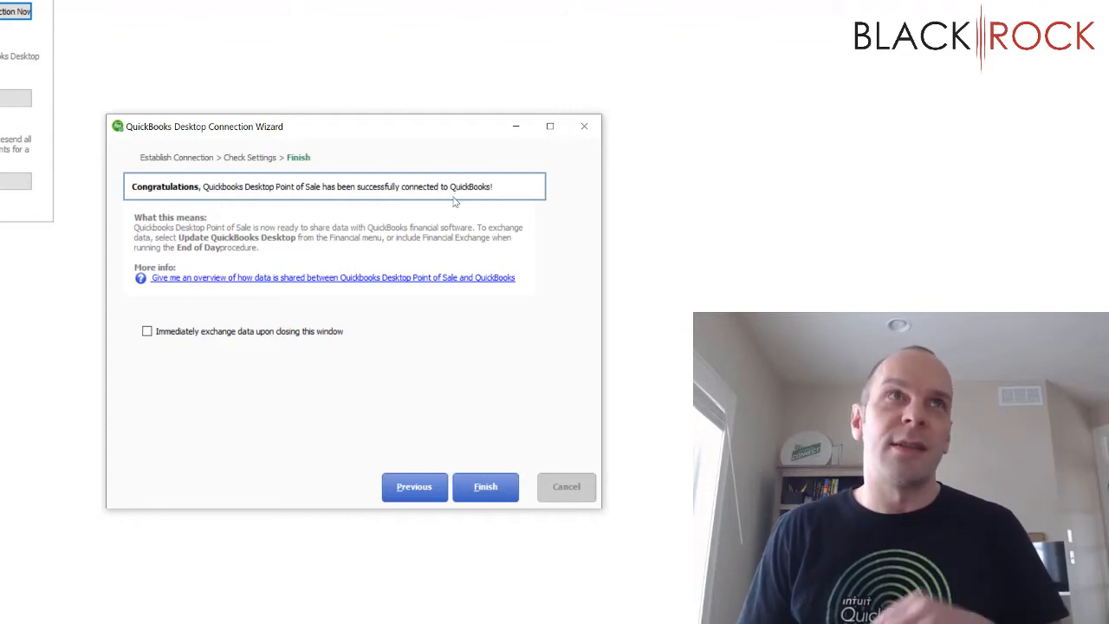
mouse_move(450, 212)
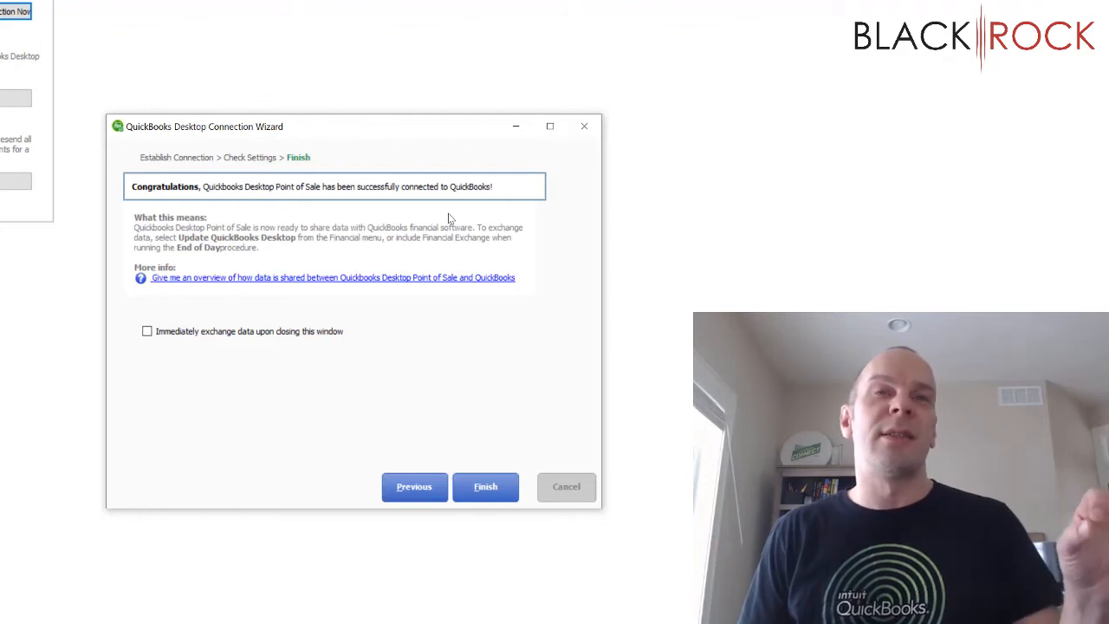
mouse_move(156, 346)
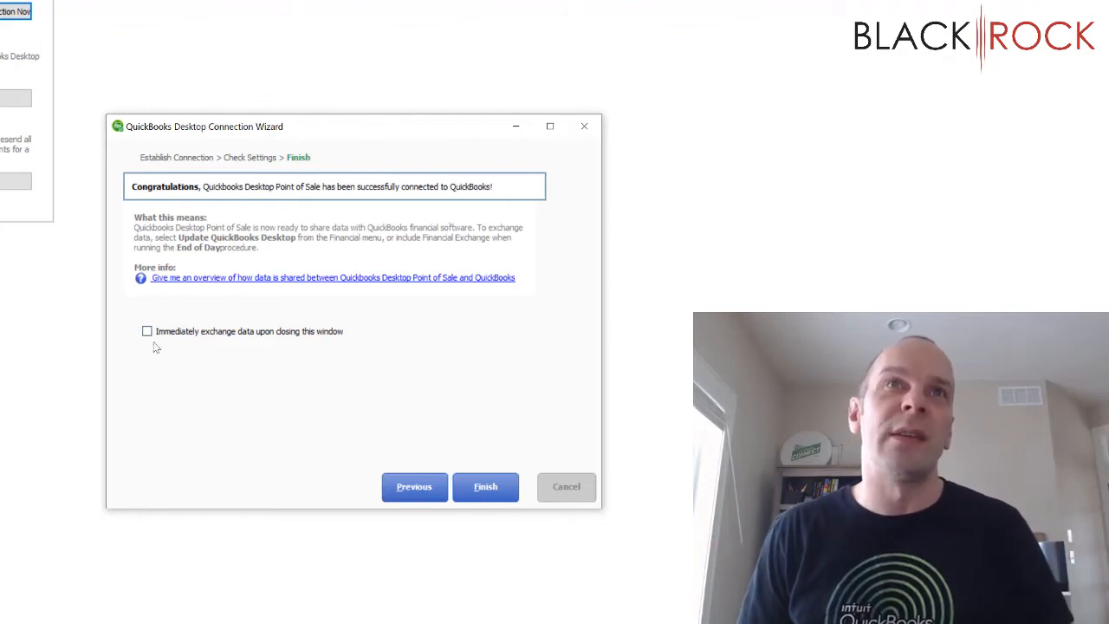
Tick 'Immediately exchange data upon closing this window' and finish the wizard.
left_click(148, 331)
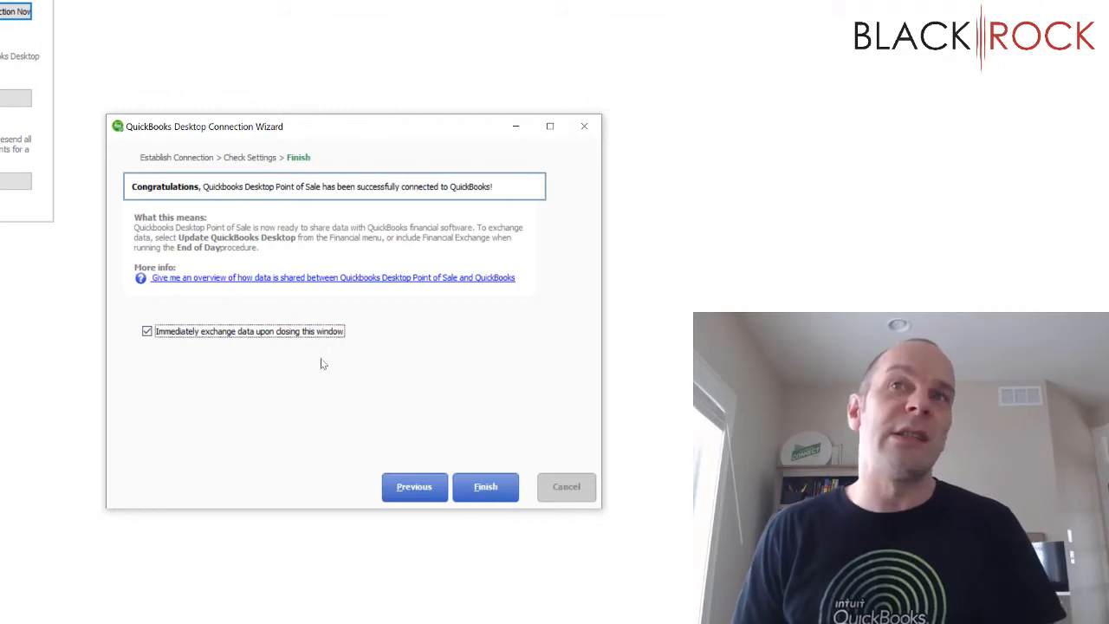
left_click(485, 486)
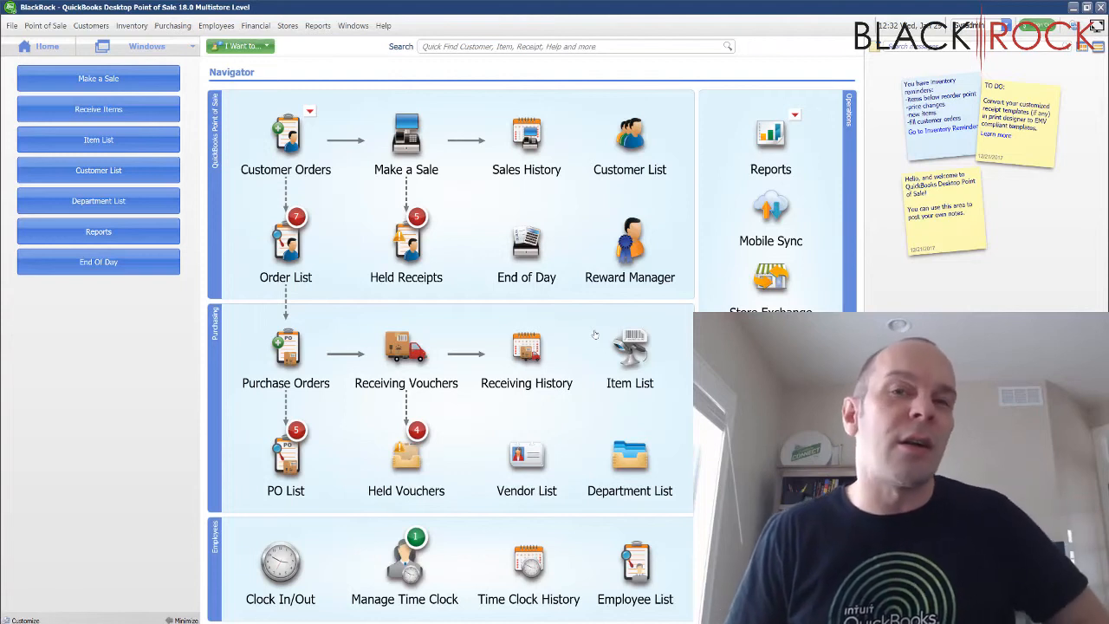
mouse_move(580, 320)
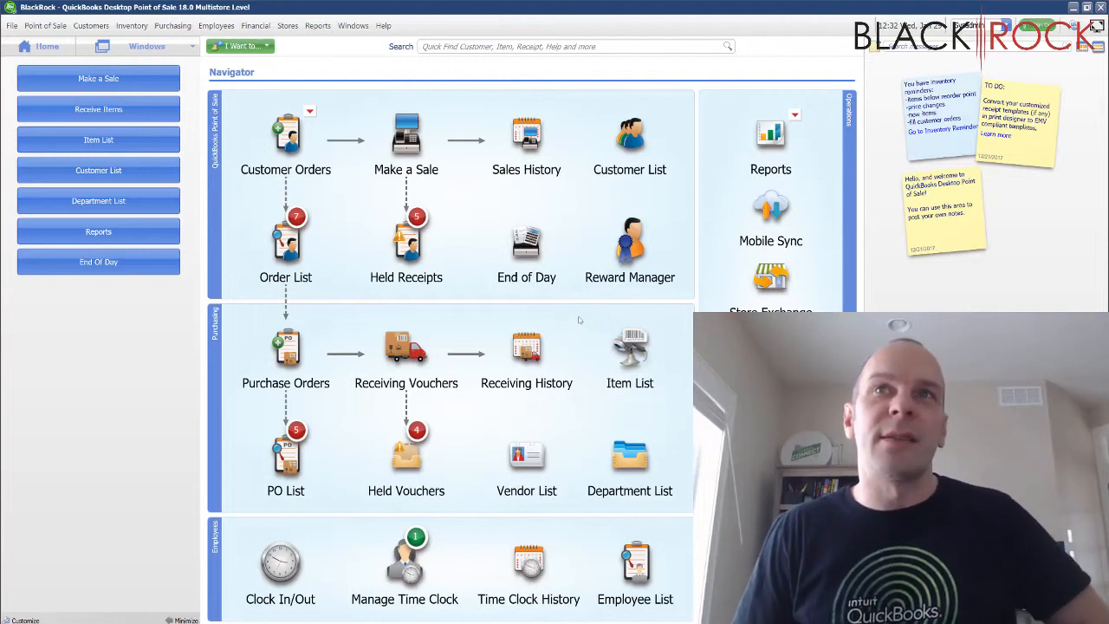